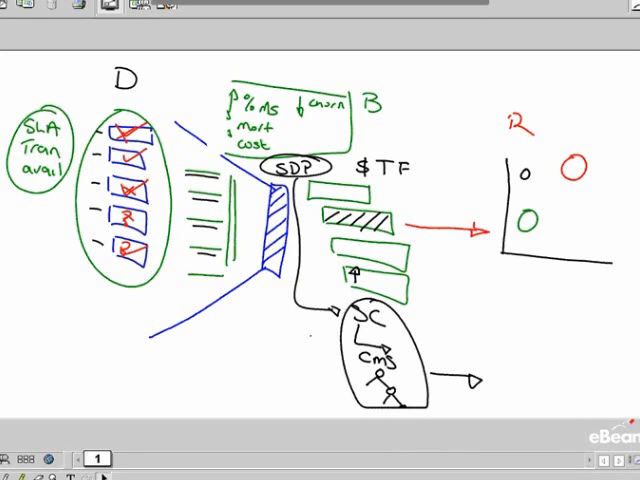
# Draw a blue bubble lower right and label the axis 'Q - SL Av cap' and 'cost'.
pyautogui.click(578, 220)
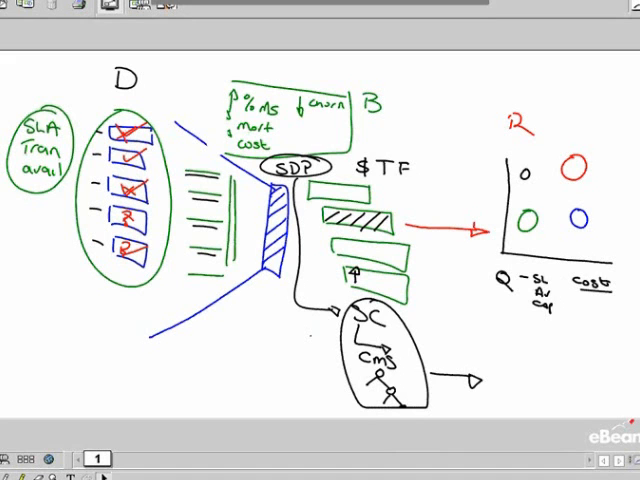
# Write 'value' under the chart and draw an arrow to it from the green box's cost note.
pyautogui.write('value')
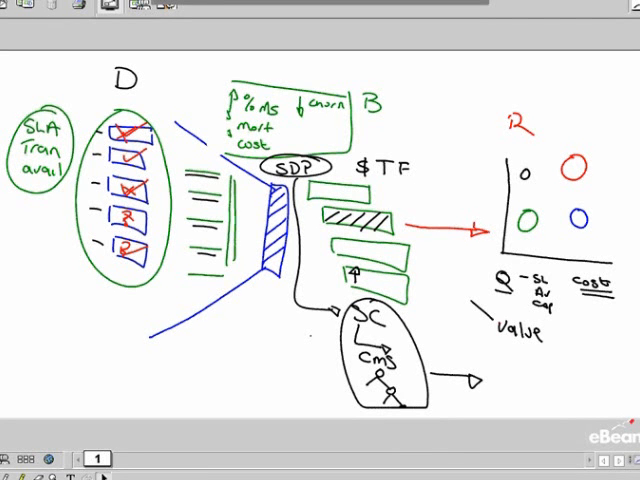
pyautogui.moveTo(285, 140); pyautogui.dragTo(490, 330)
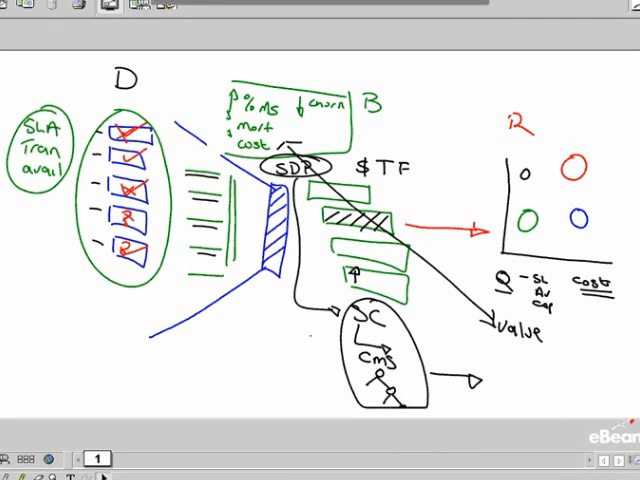